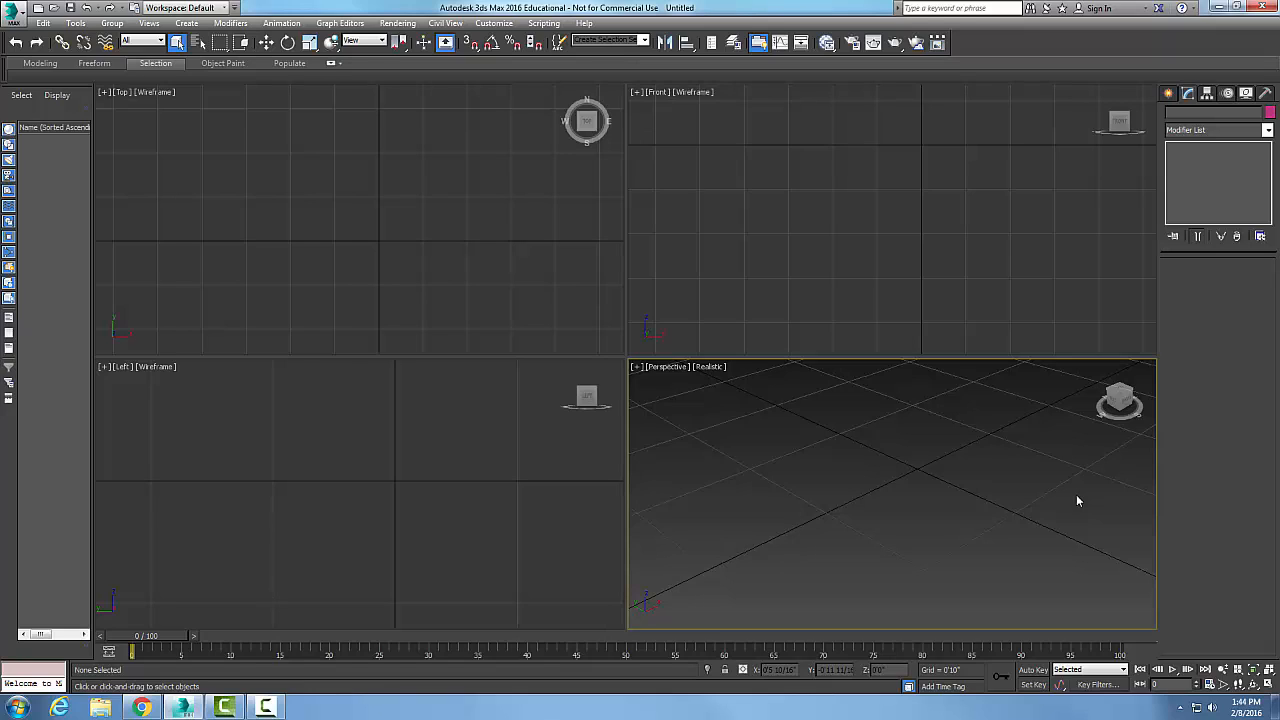
pyautogui.moveTo(1143, 559)
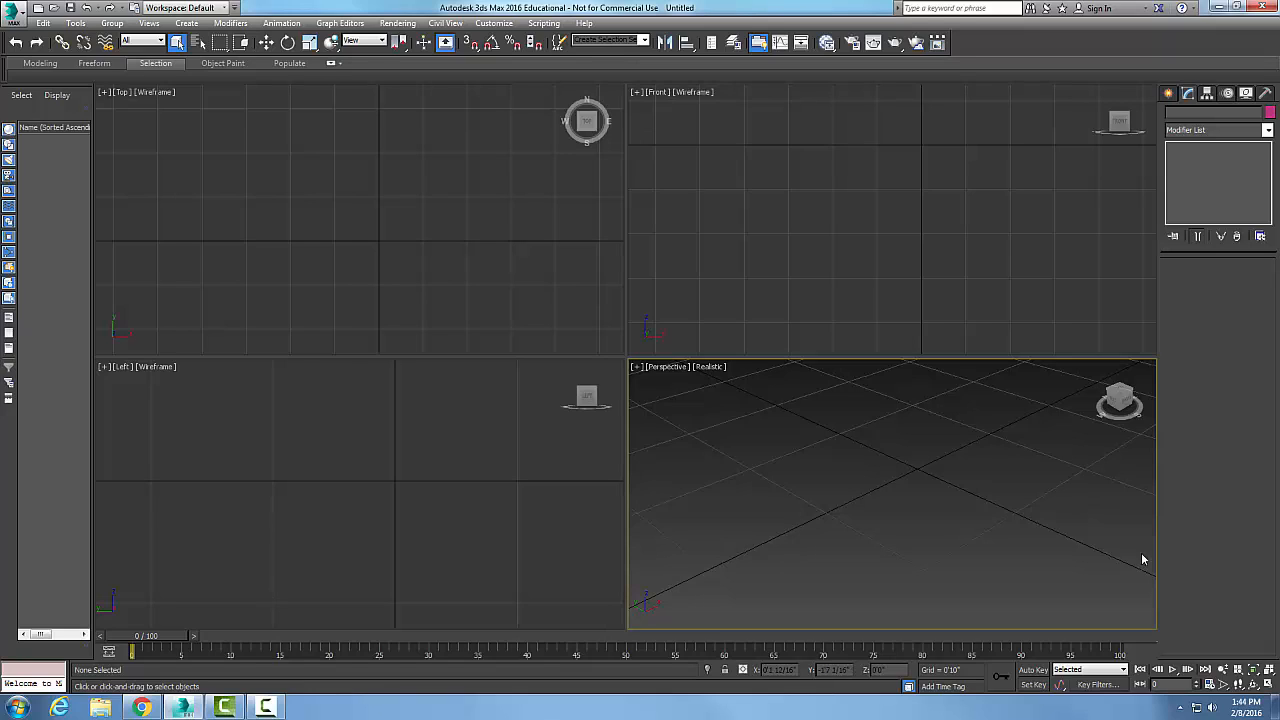
pyautogui.moveTo(1113, 557)
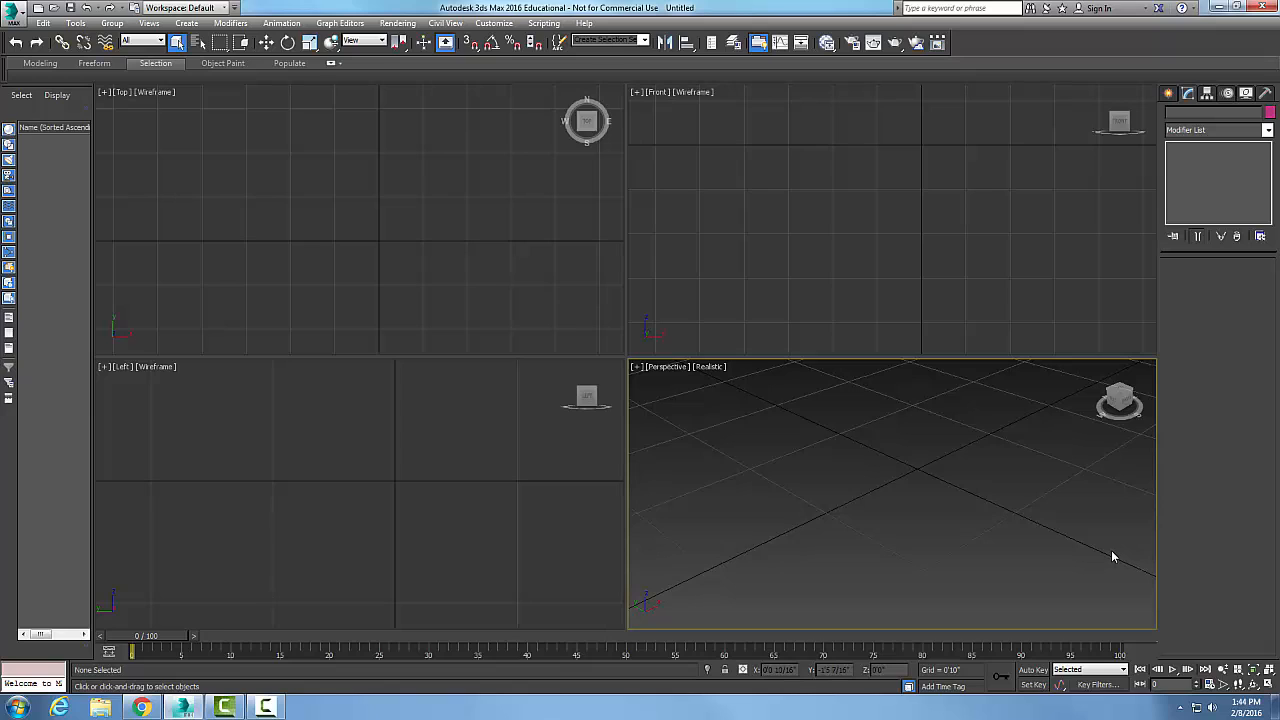
# Draw an arc spline (Arc001) in the Top viewport using the Arc shape tool
pyautogui.click(378, 266)
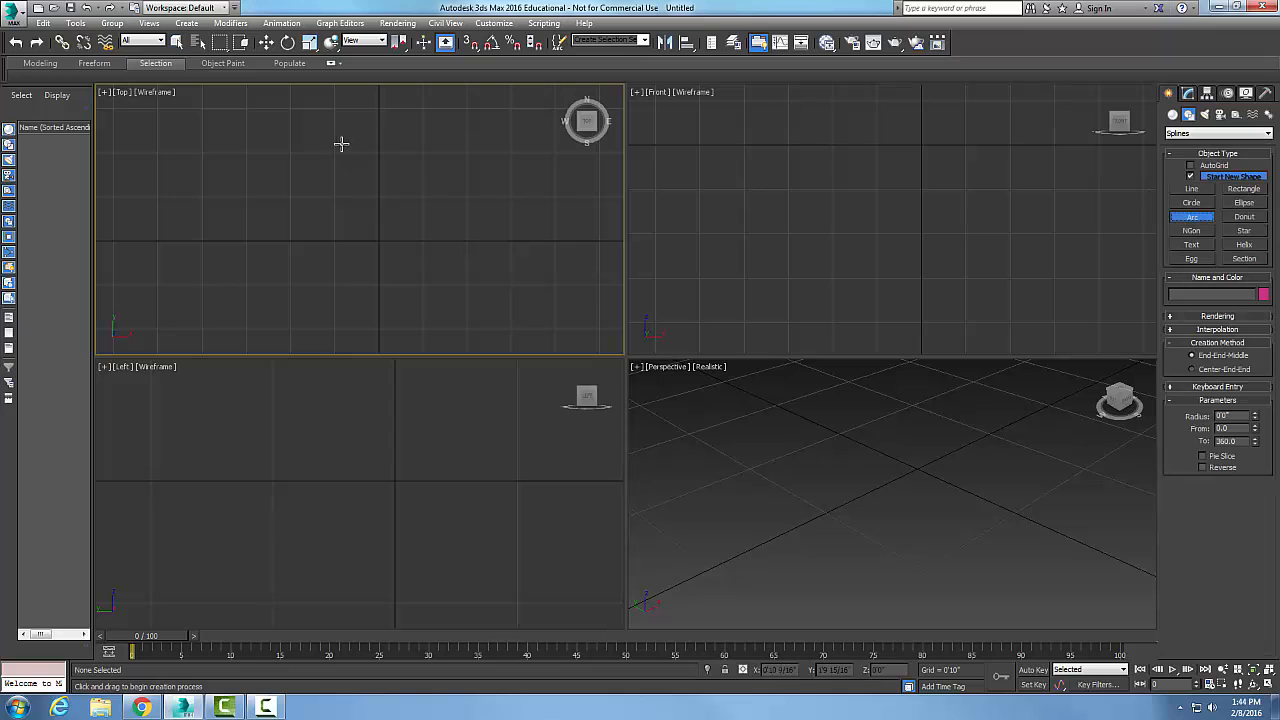
pyautogui.moveTo(232, 209); pyautogui.dragTo(437, 211)
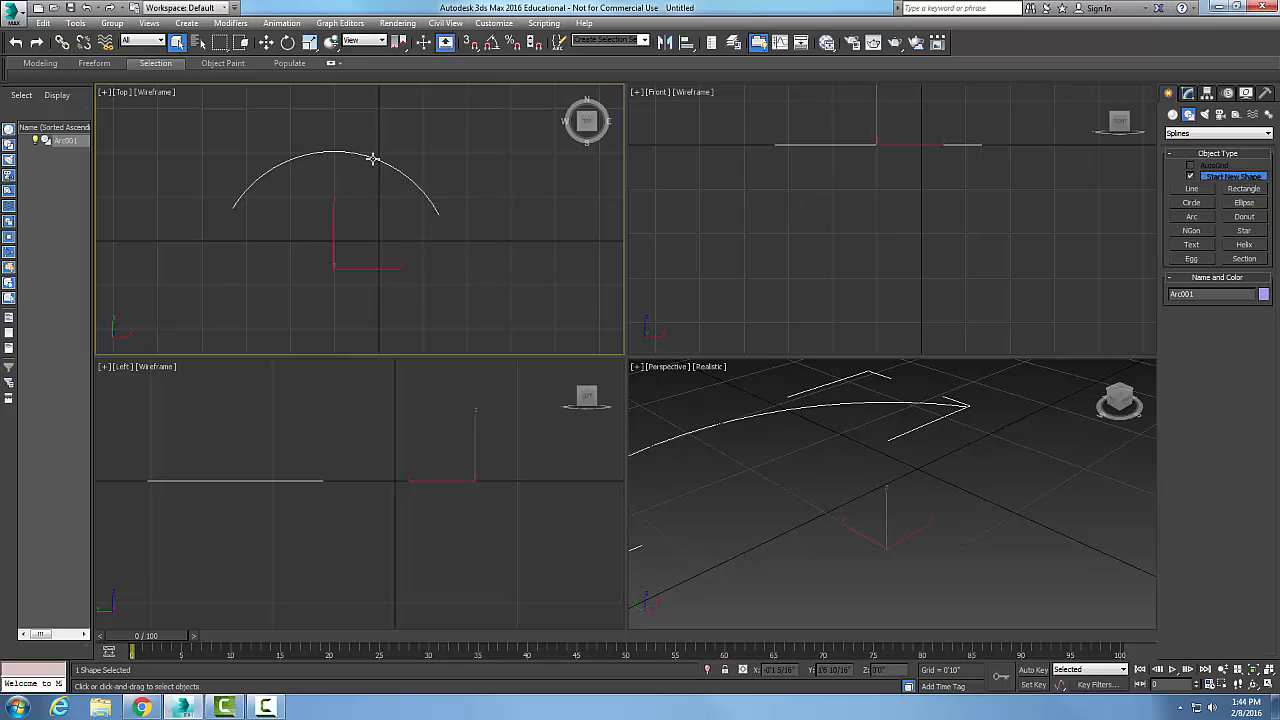
# Convert Arc001 to an Editable Spline via the quad menu's Convert To option
pyautogui.rightClick(373, 158)
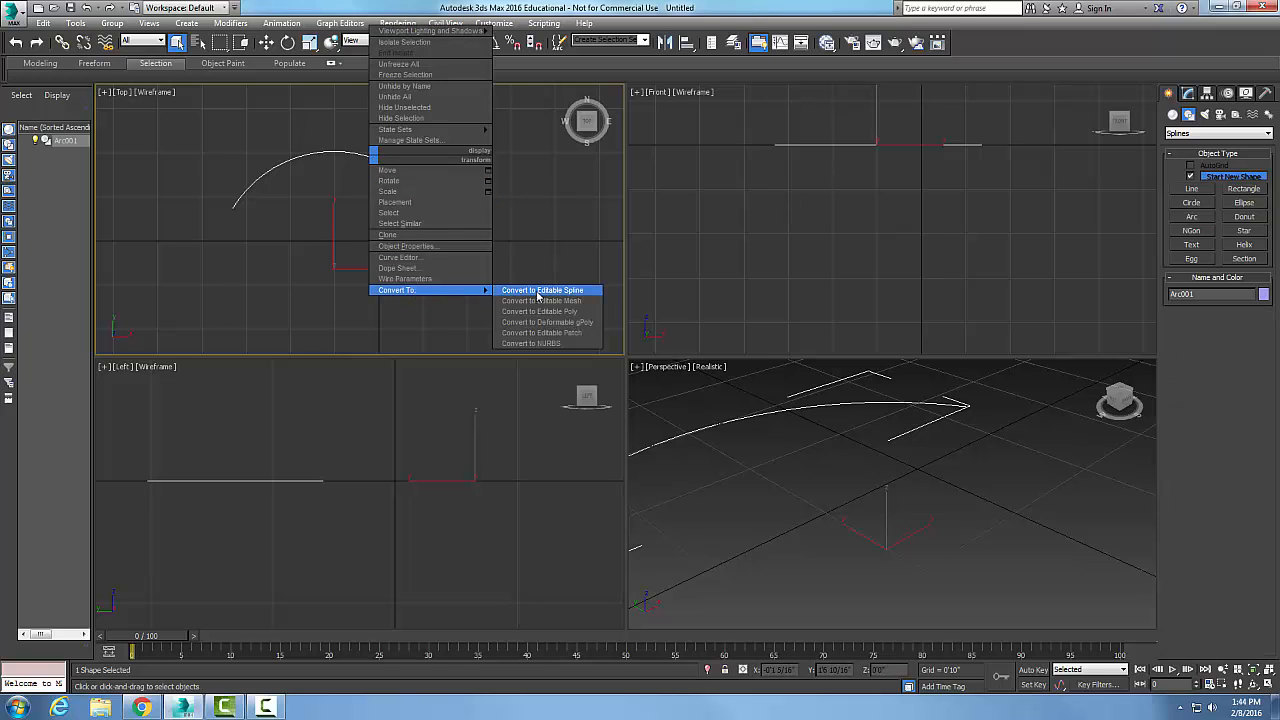
pyautogui.click(542, 290)
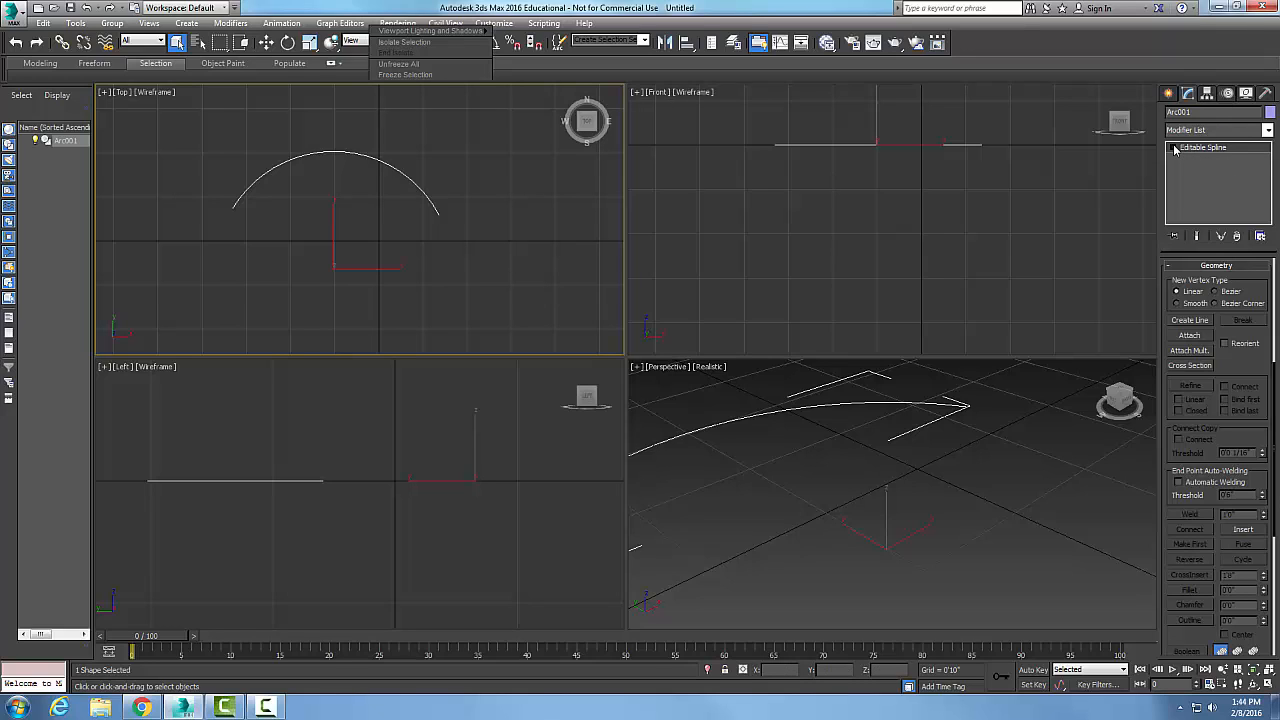
# Activate the Vertex sub-object level of the Editable Spline, exposing its four vertices
pyautogui.click(1174, 147)
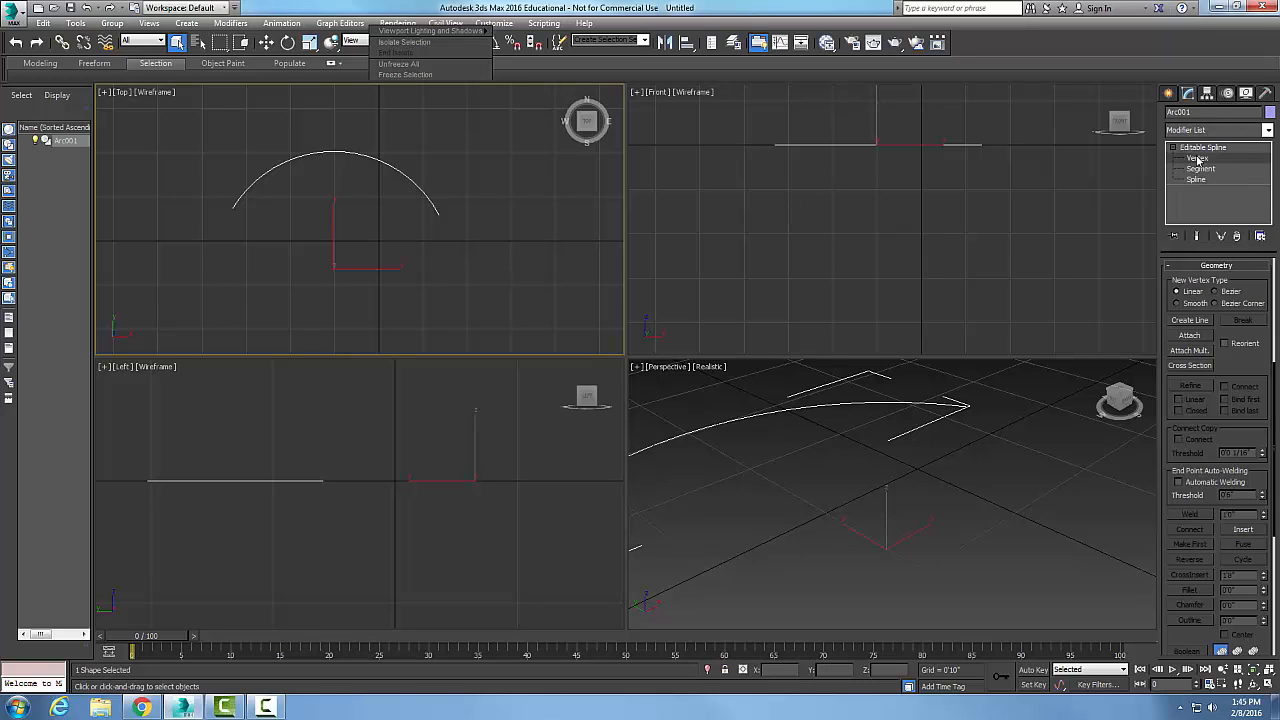
pyautogui.click(1197, 158)
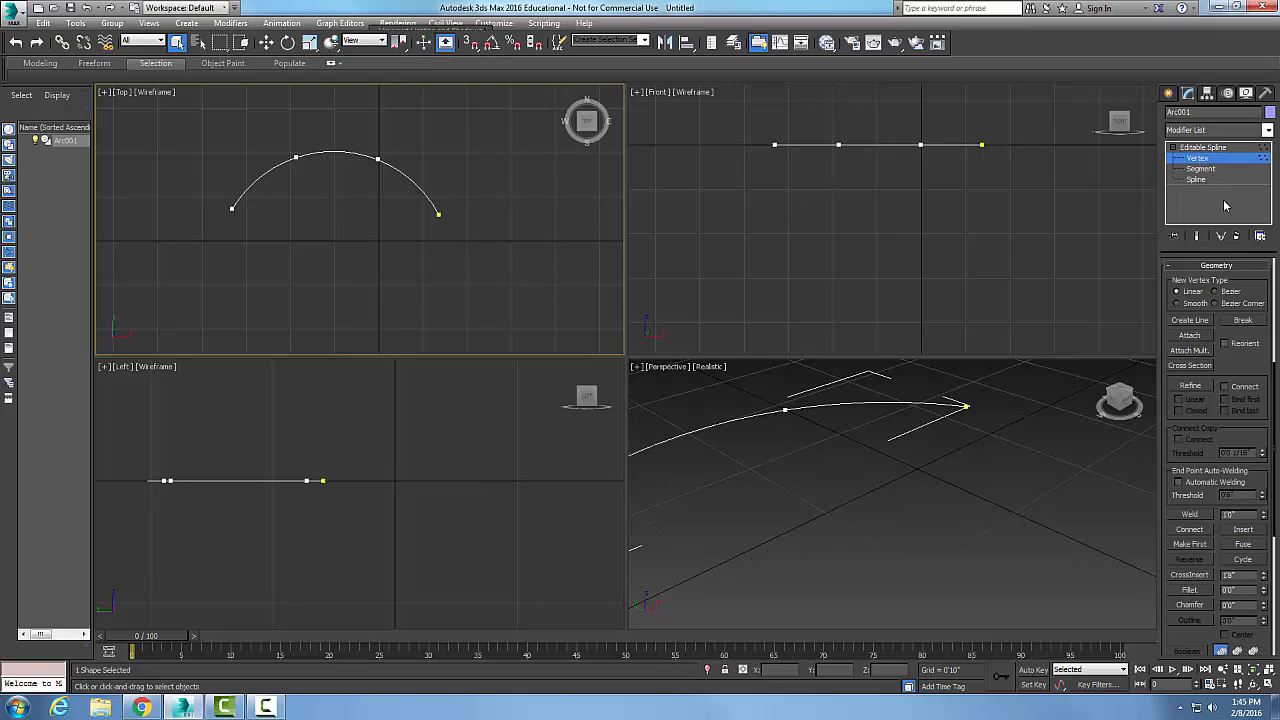
pyautogui.moveTo(1232, 505)
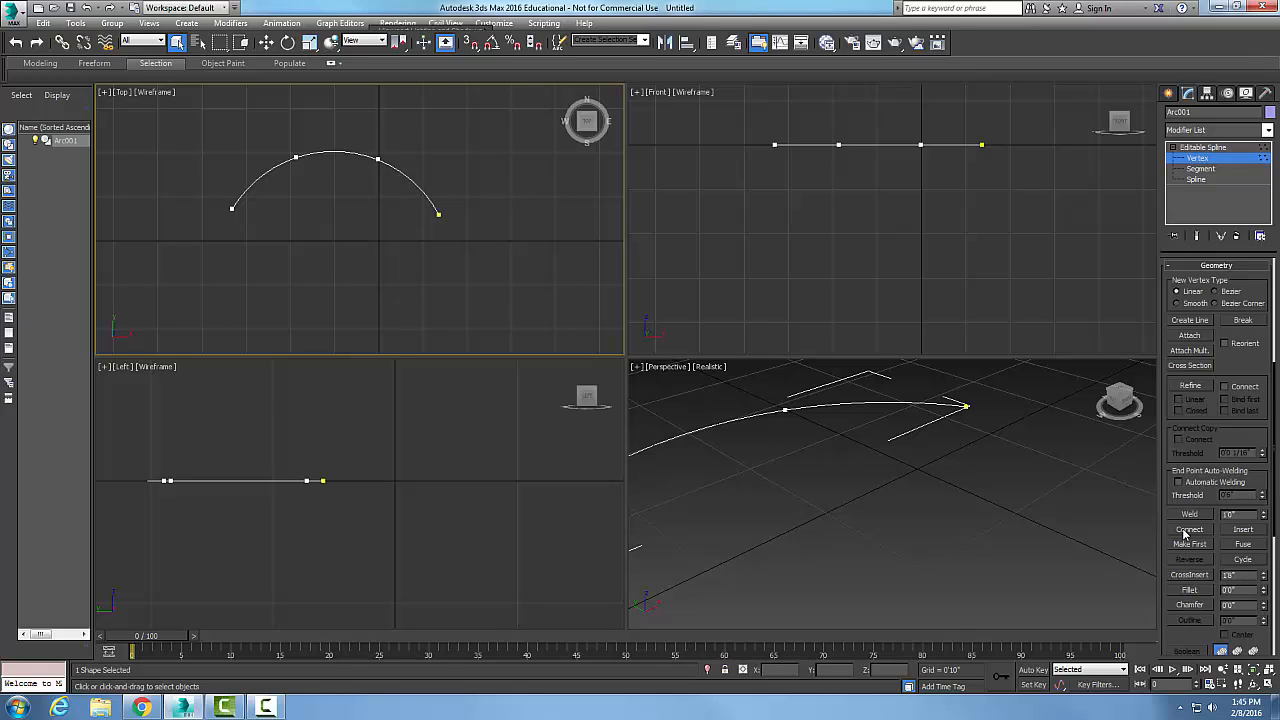
# Switch on Connect mode in the Geometry rollout to link the arc's endpoints
pyautogui.click(1189, 529)
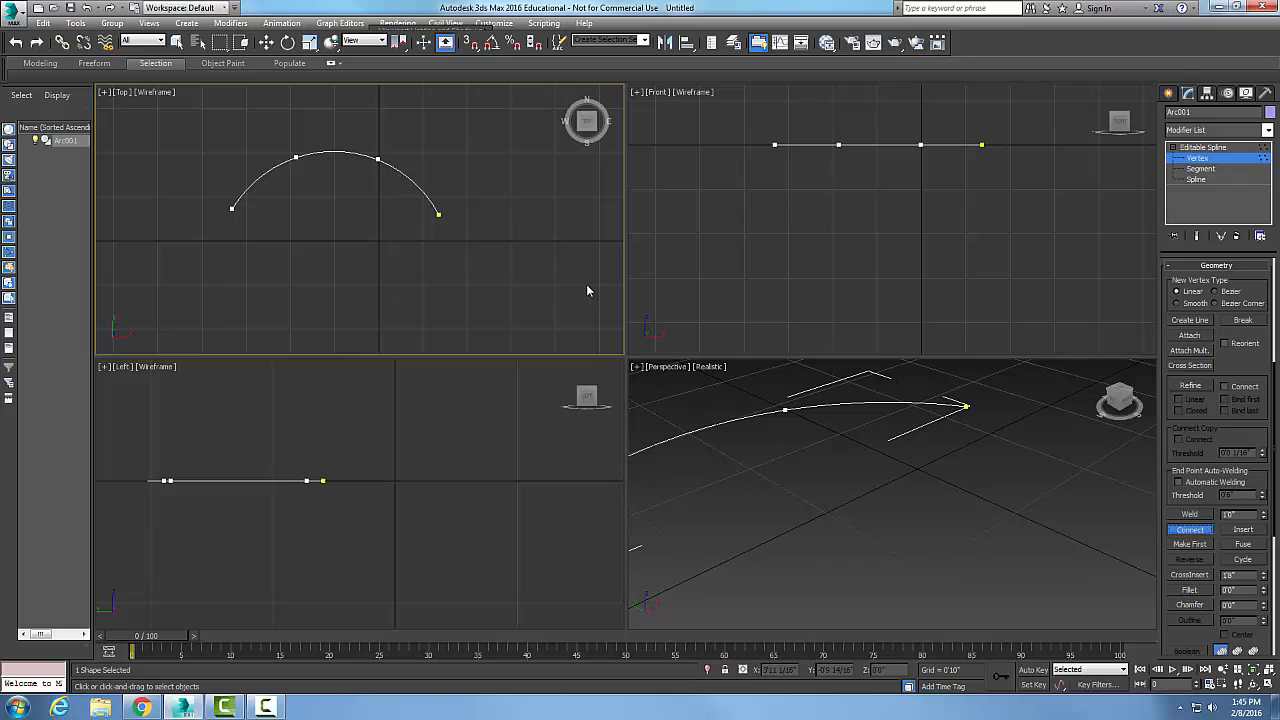
pyautogui.moveTo(435, 324)
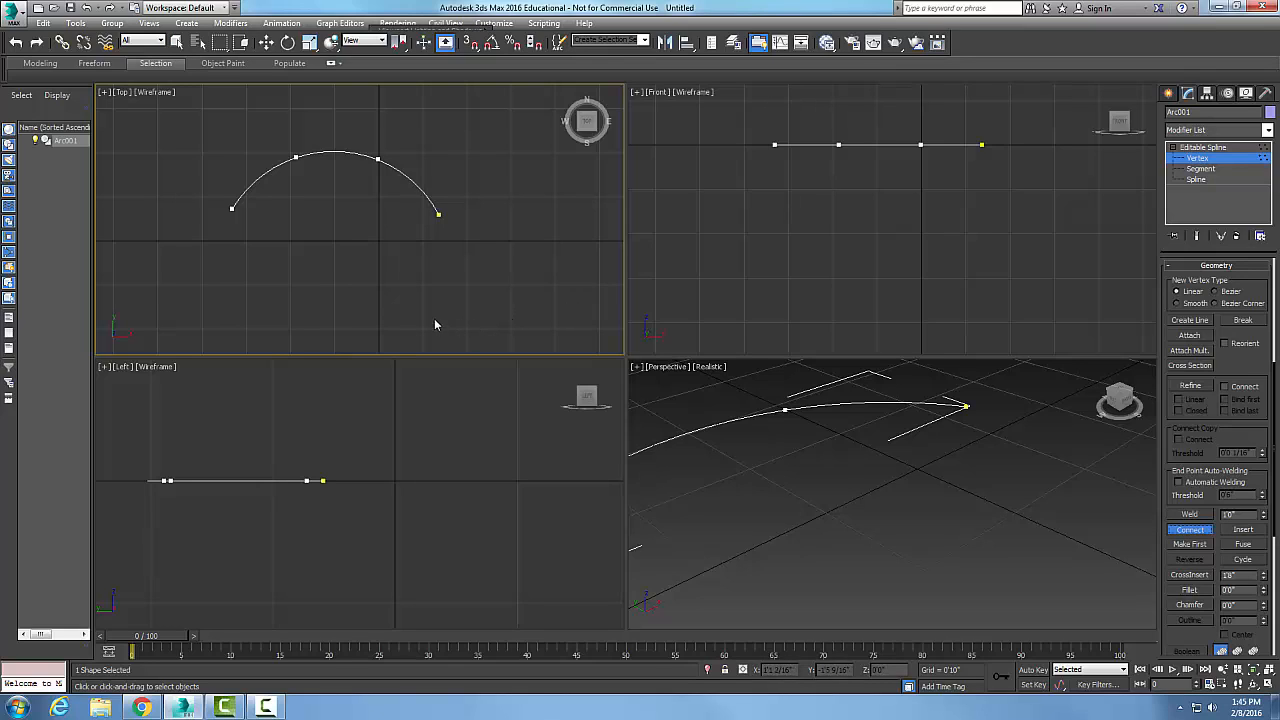
pyautogui.moveTo(410, 328)
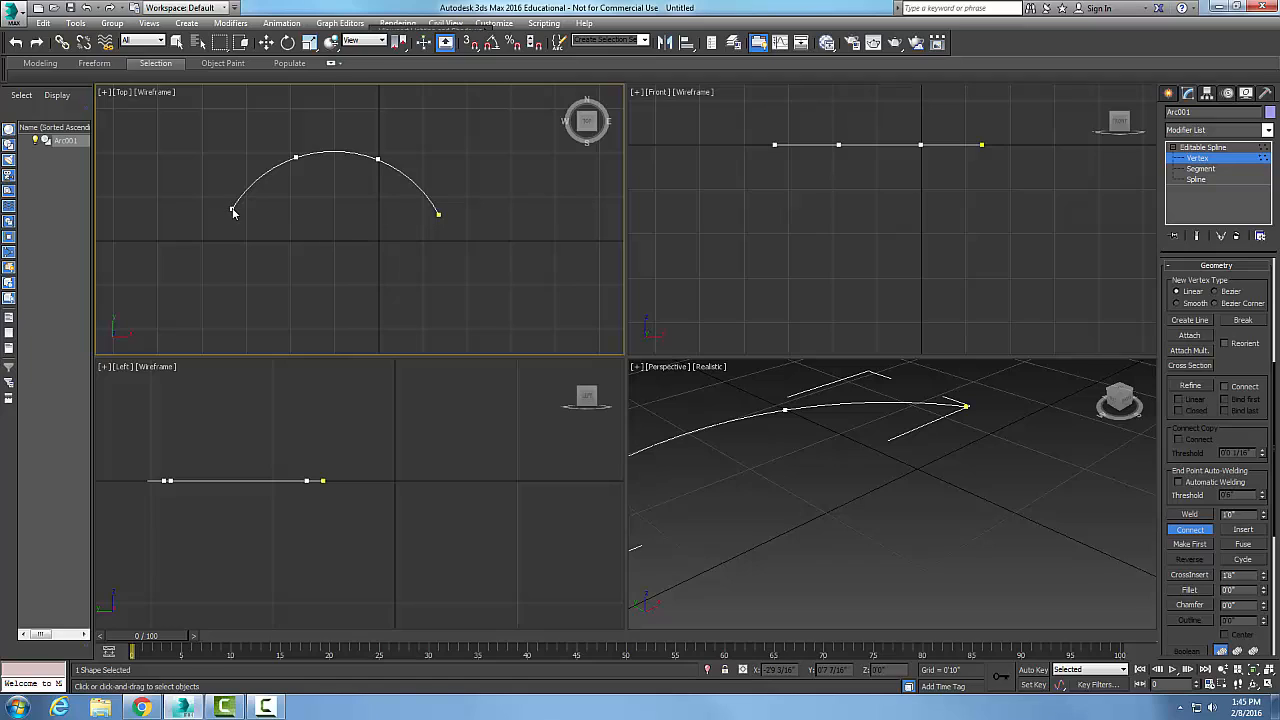
pyautogui.moveTo(232, 208)
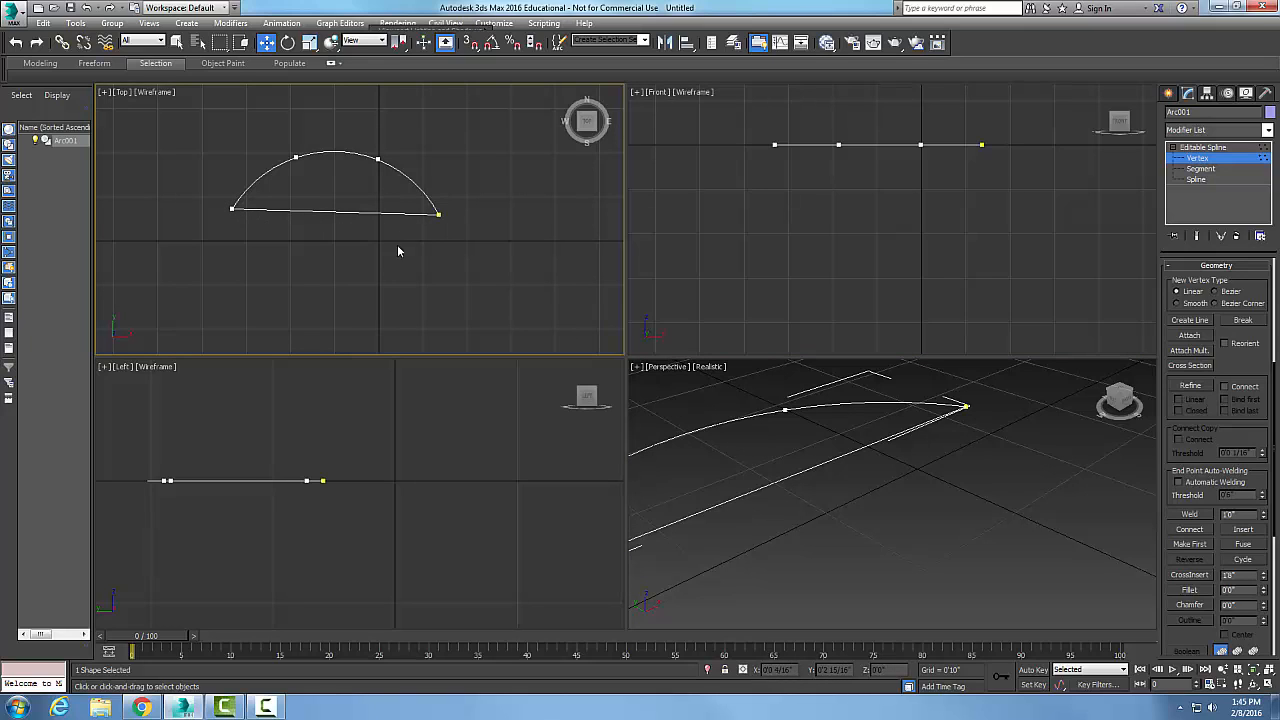
pyautogui.moveTo(420, 243)
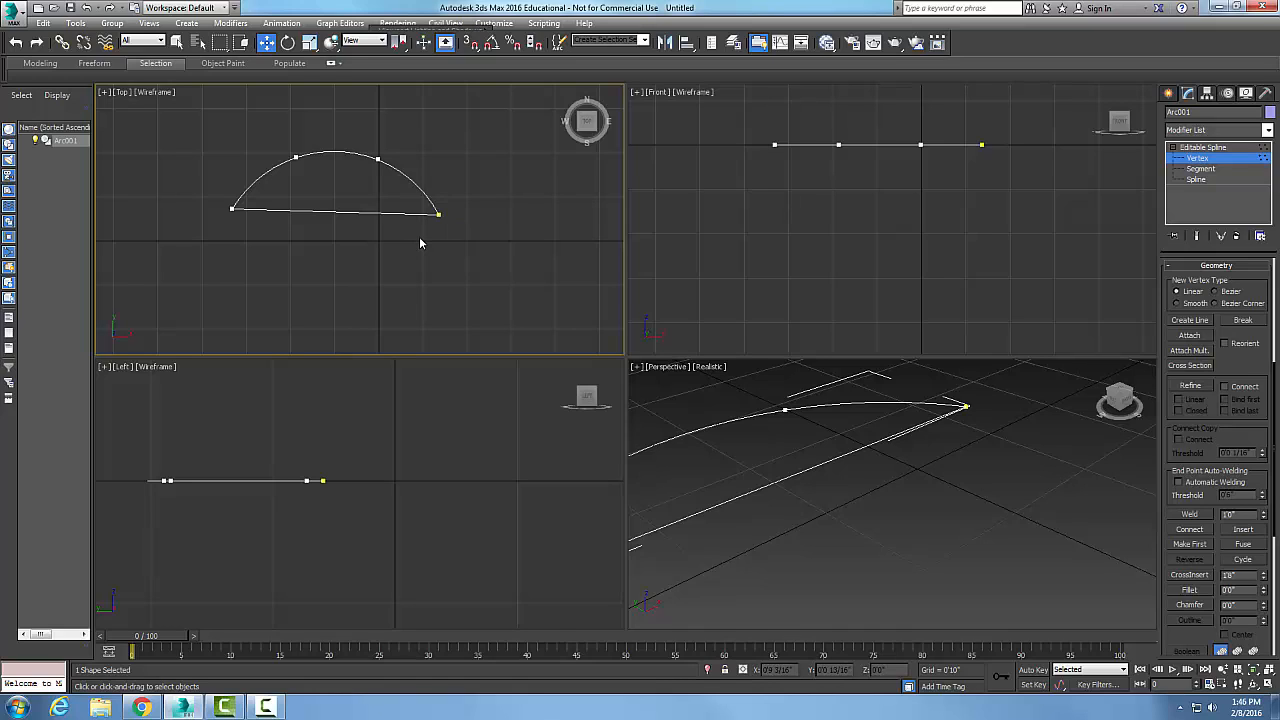
pyautogui.moveTo(833, 321)
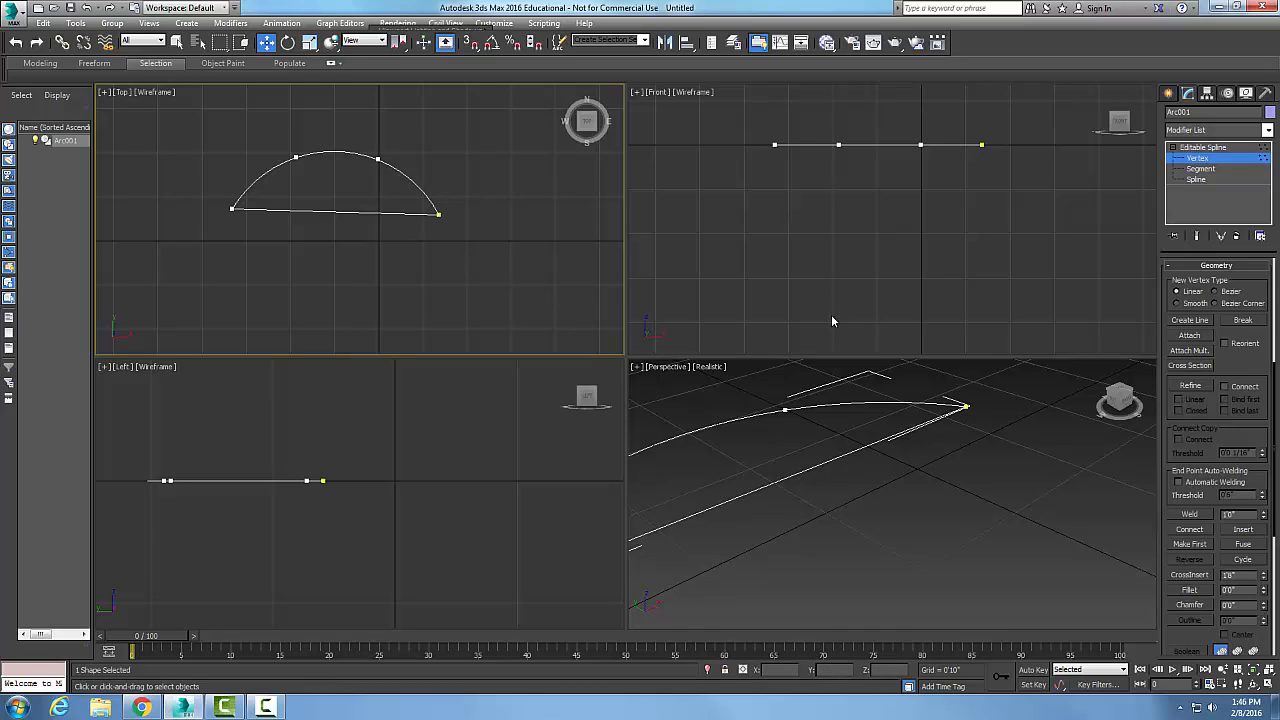